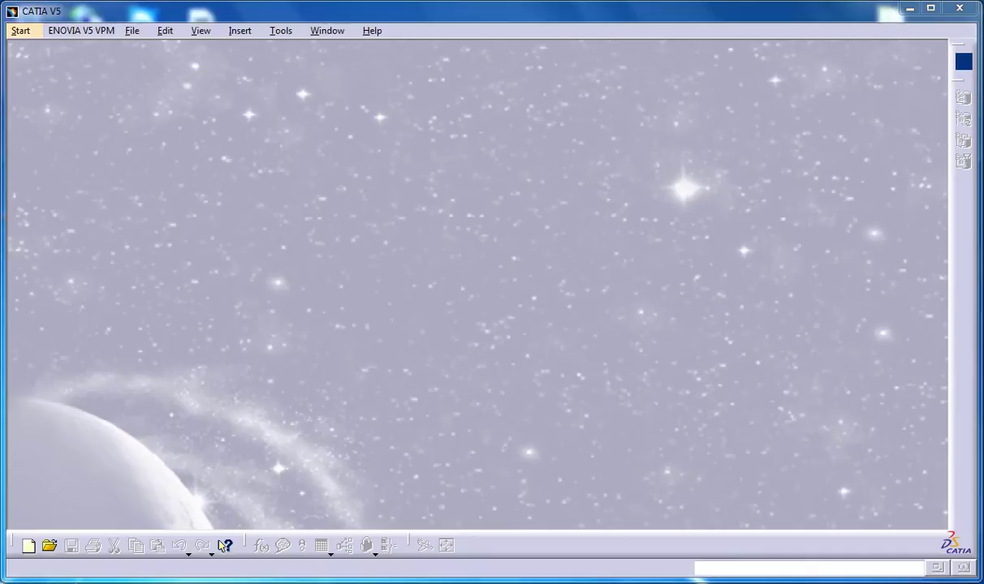
Create a new part Part1 in the Generative Sheetmetal Design workbench
click(20, 30)
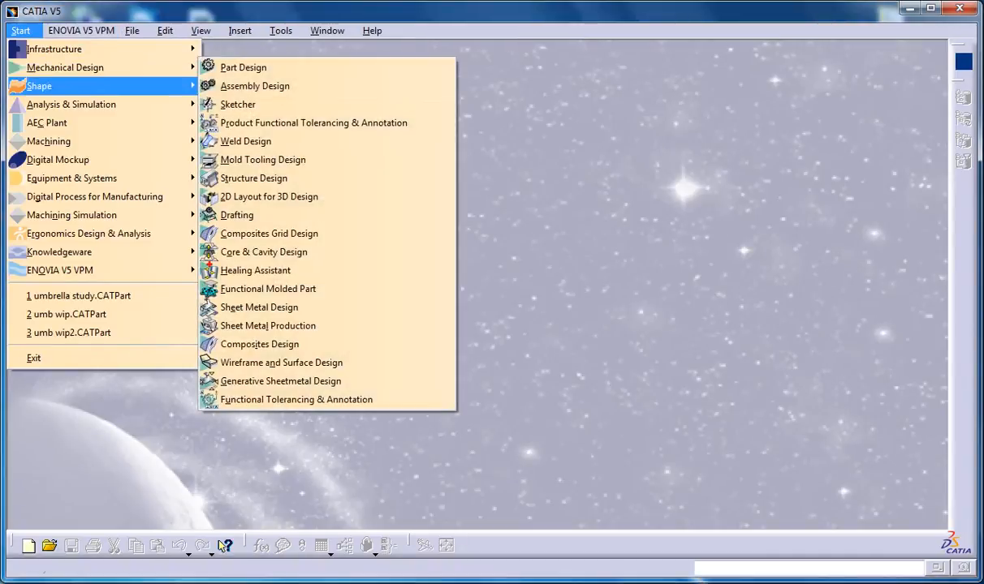
click(242, 67)
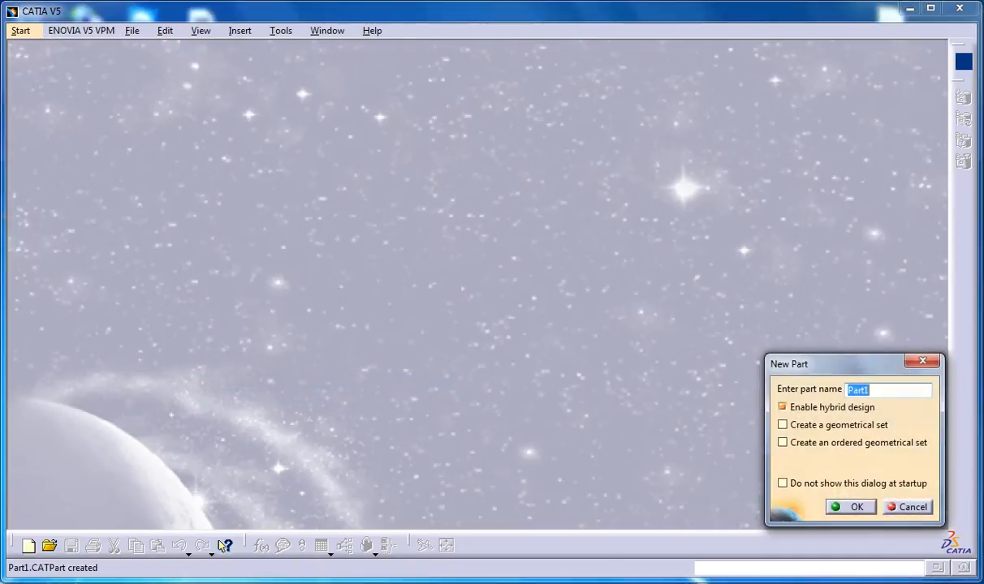
click(851, 507)
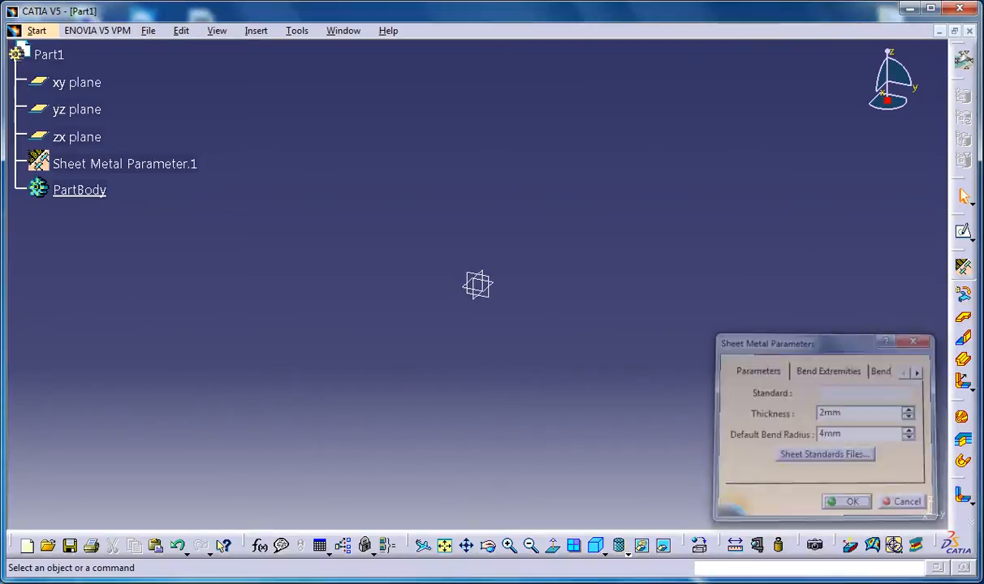
Accept the 2 mm sheet metal parameters and switch to centred rectangle sketching
click(845, 501)
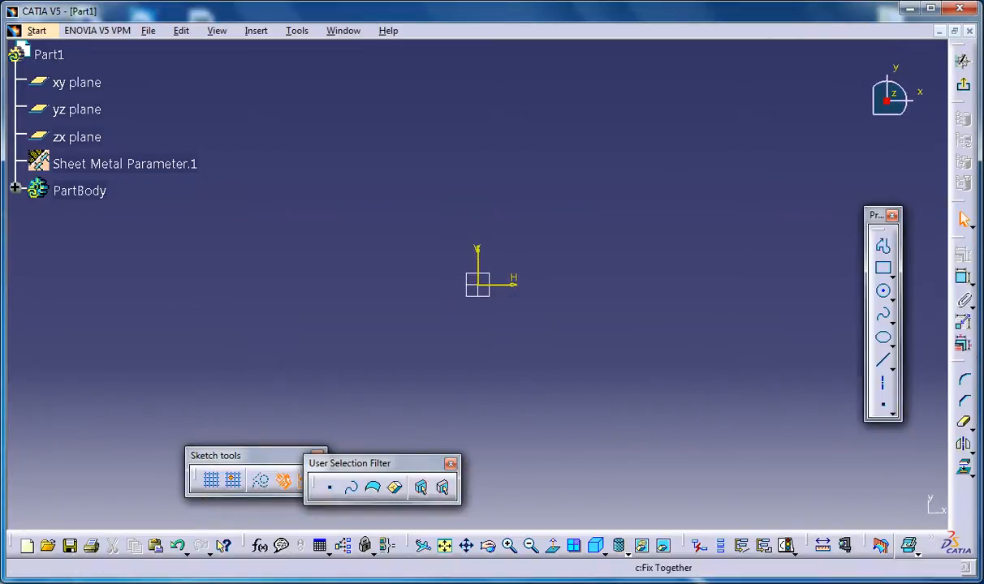
click(882, 268)
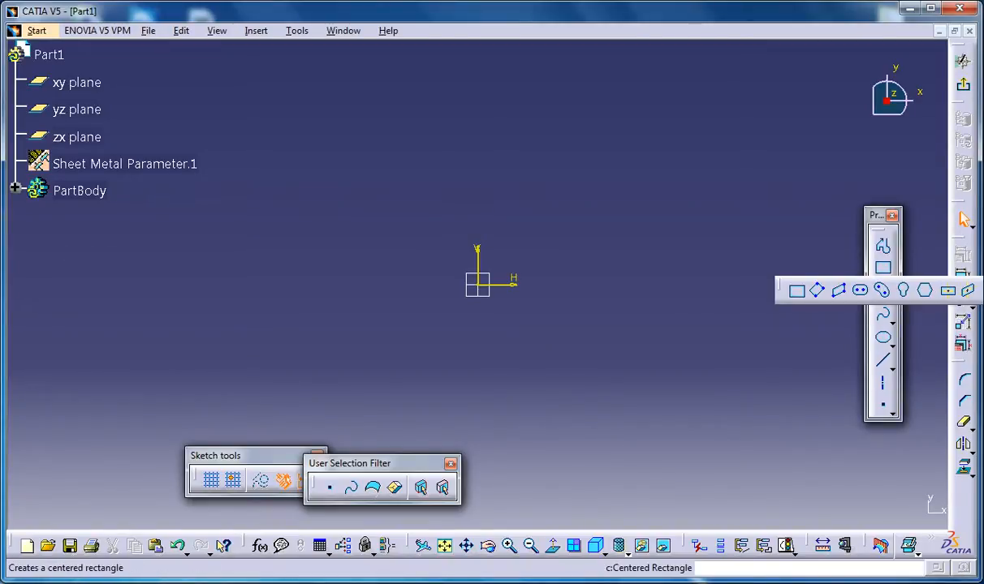
click(475, 272)
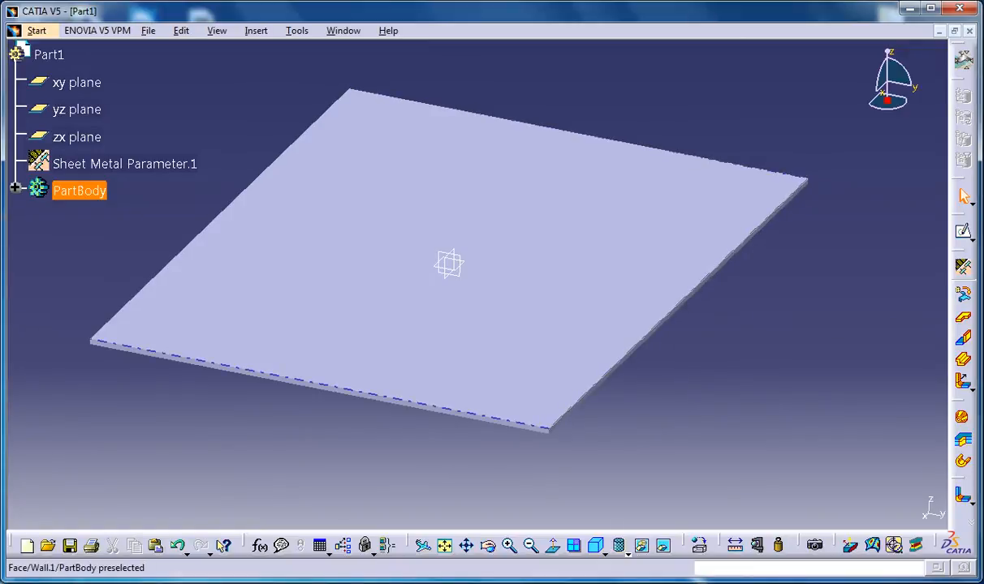
Sketch a long narrow centred rectangle on the wall face near one edge
click(446, 244)
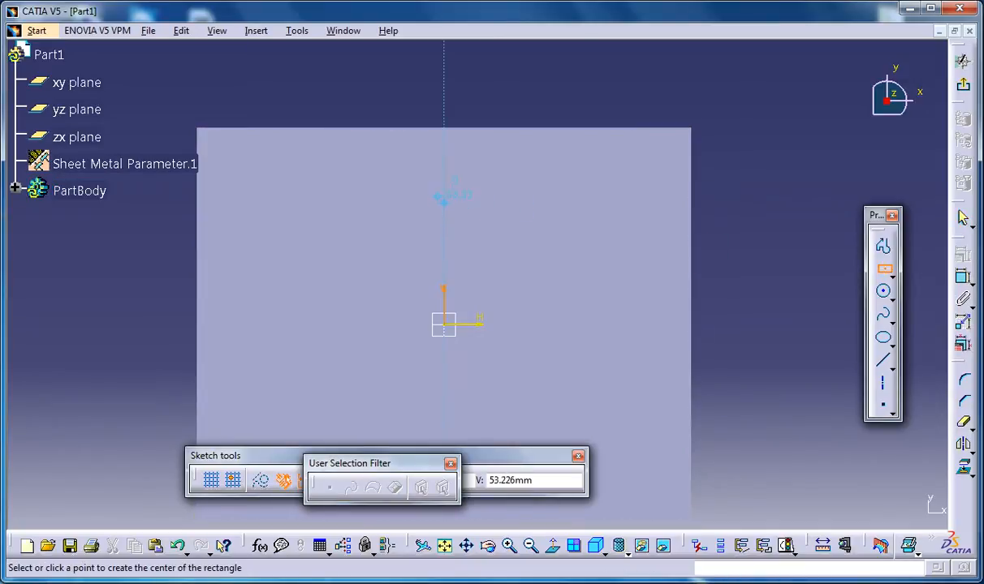
click(450, 180)
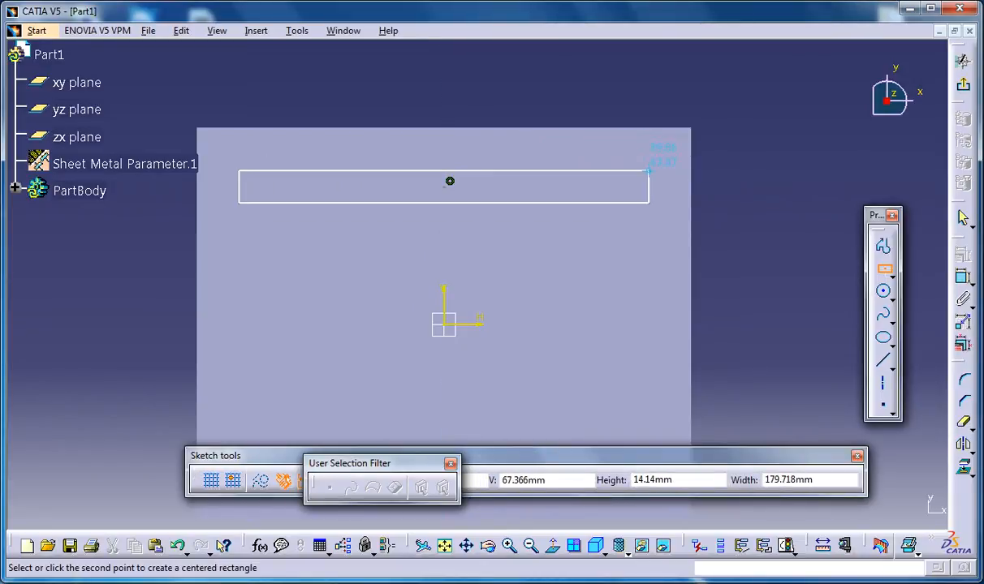
click(443, 182)
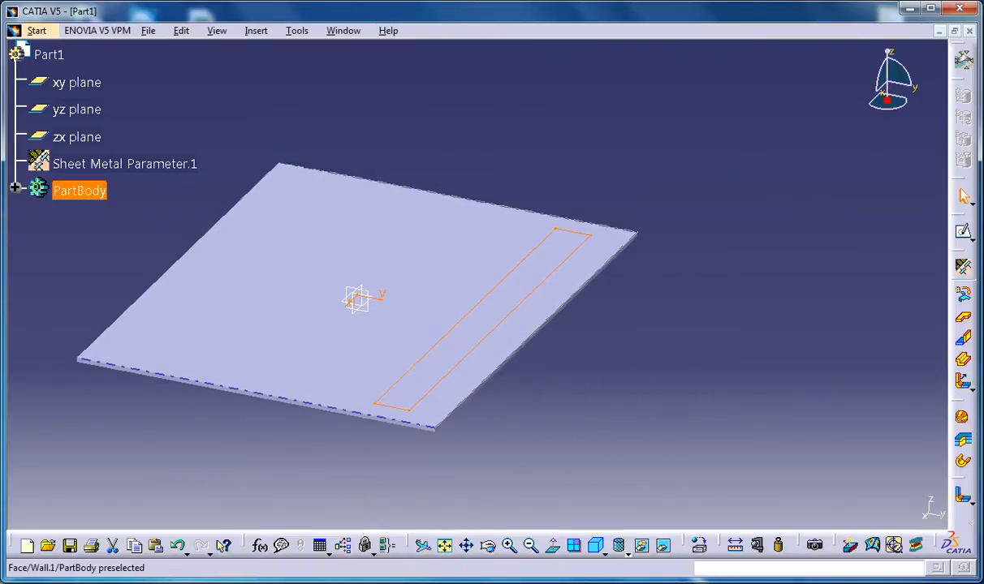
Insert a louver stamp on the narrow rectangle sketch, preview it, and confirm Louver.1
click(256, 30)
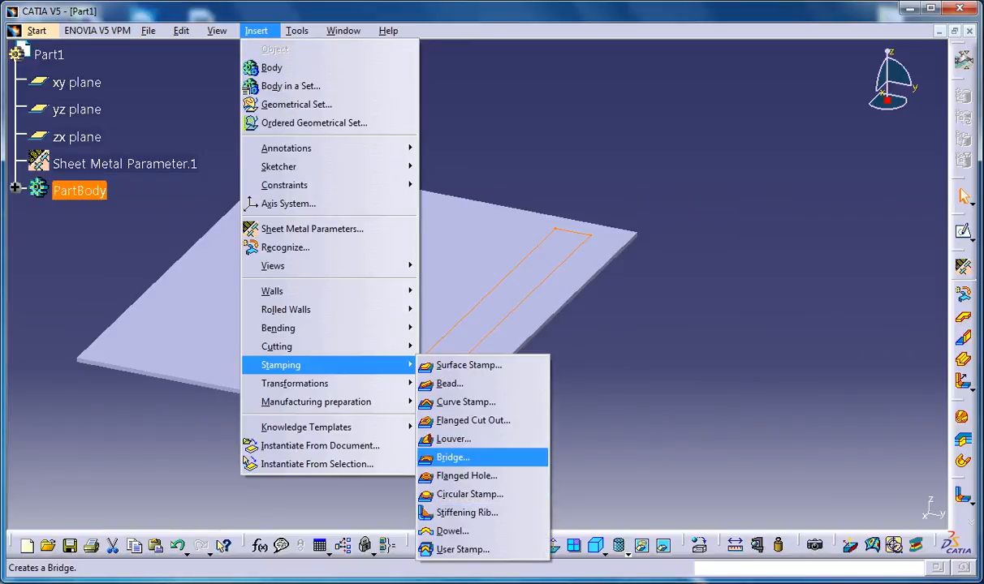
click(453, 438)
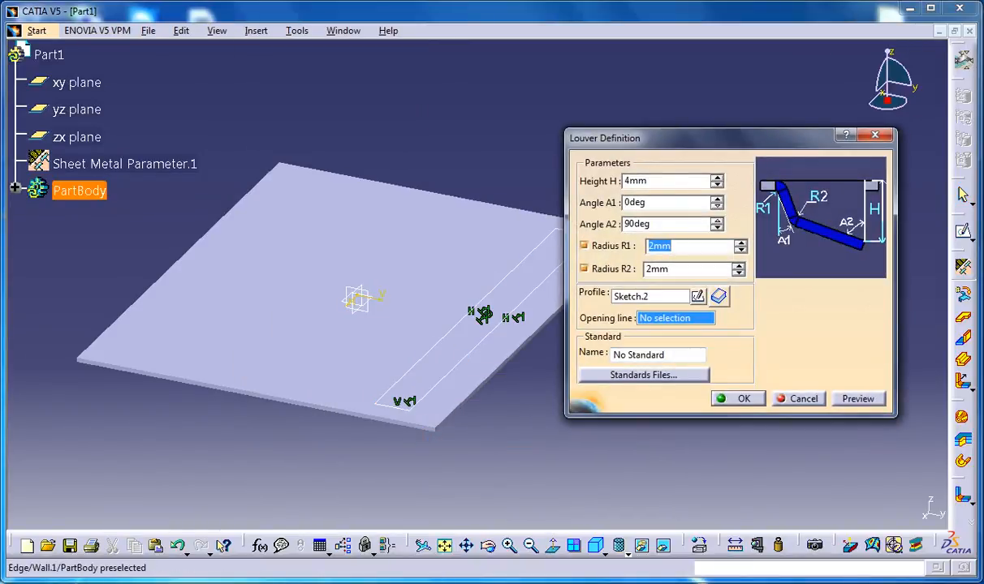
click(256, 31)
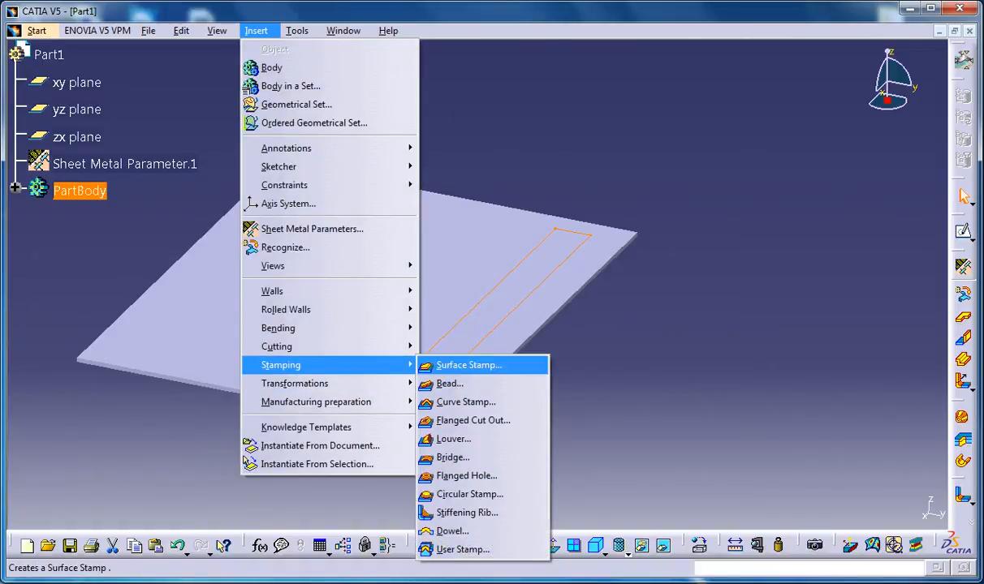
mouse_move(469, 364)
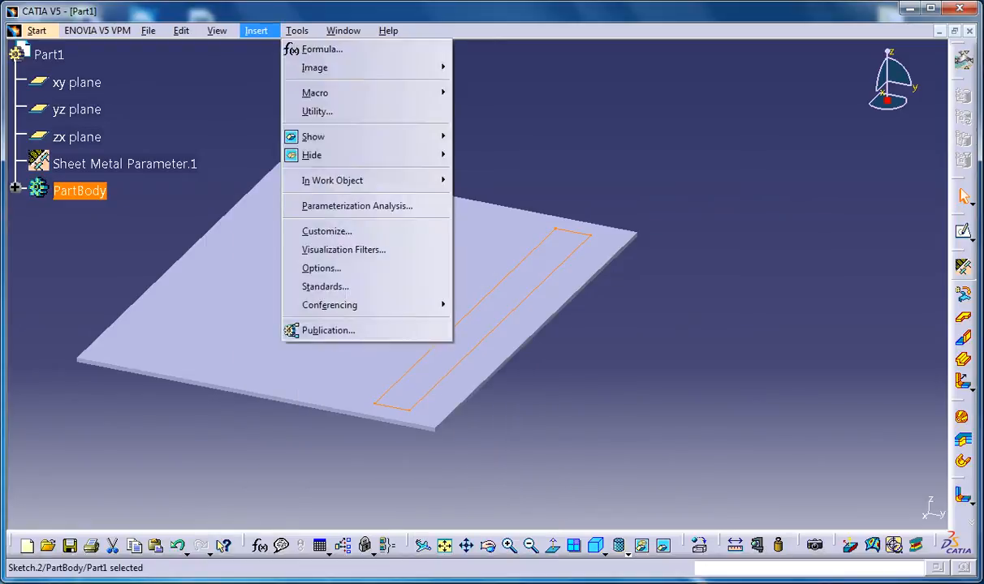
click(256, 30)
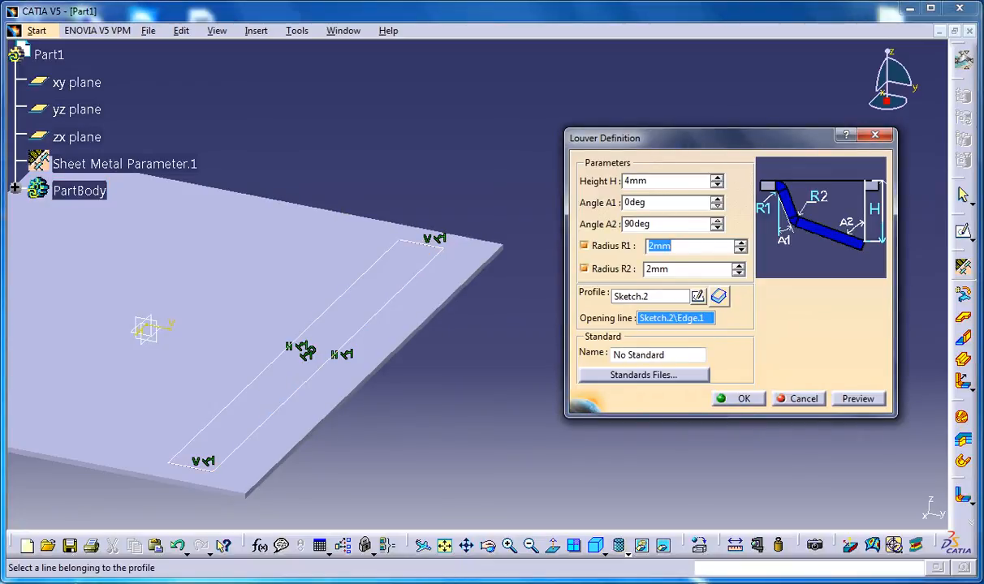
click(857, 399)
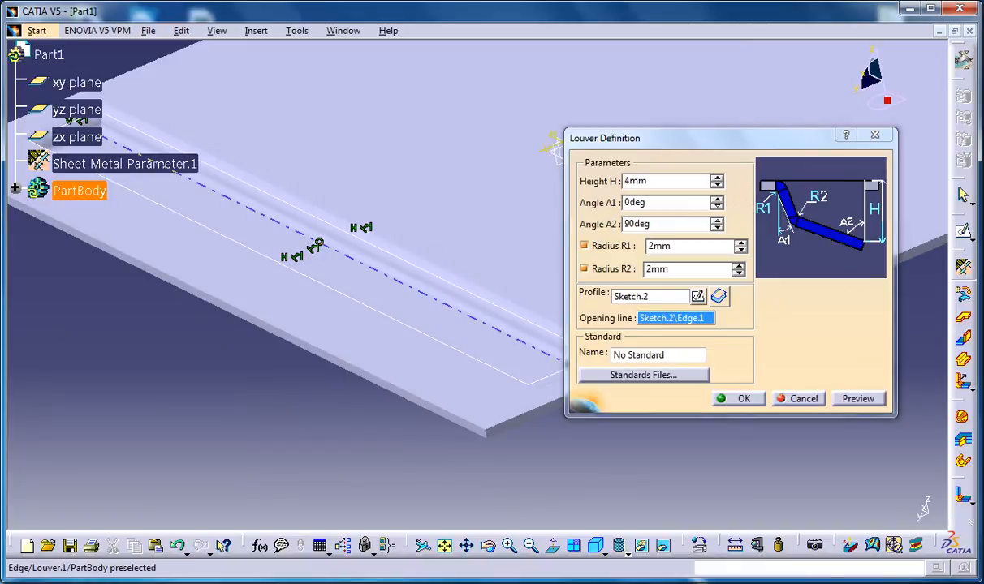
click(743, 399)
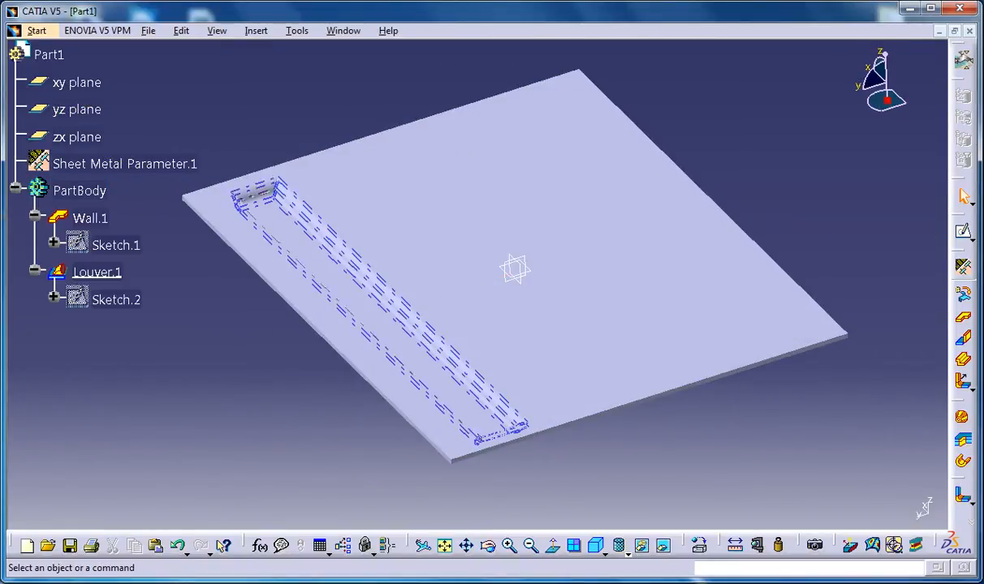
Select Louver.1 and start a Rectangular Pattern definition for it
click(97, 272)
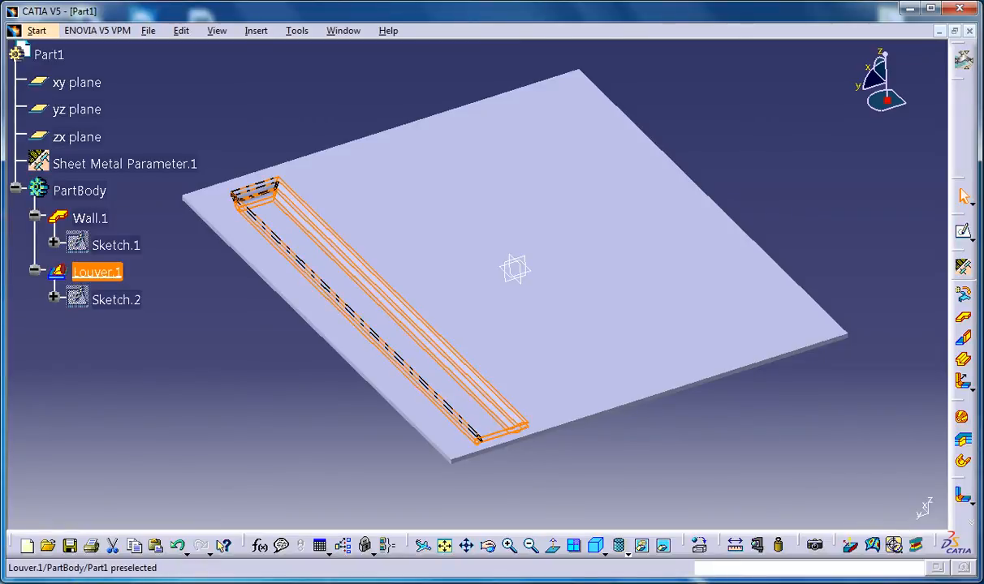
click(256, 30)
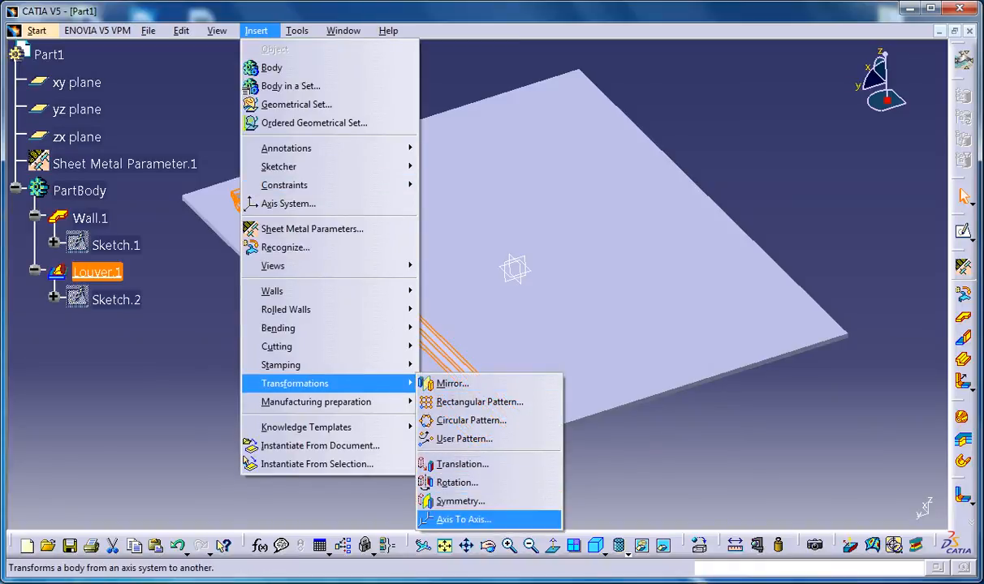
mouse_move(479, 402)
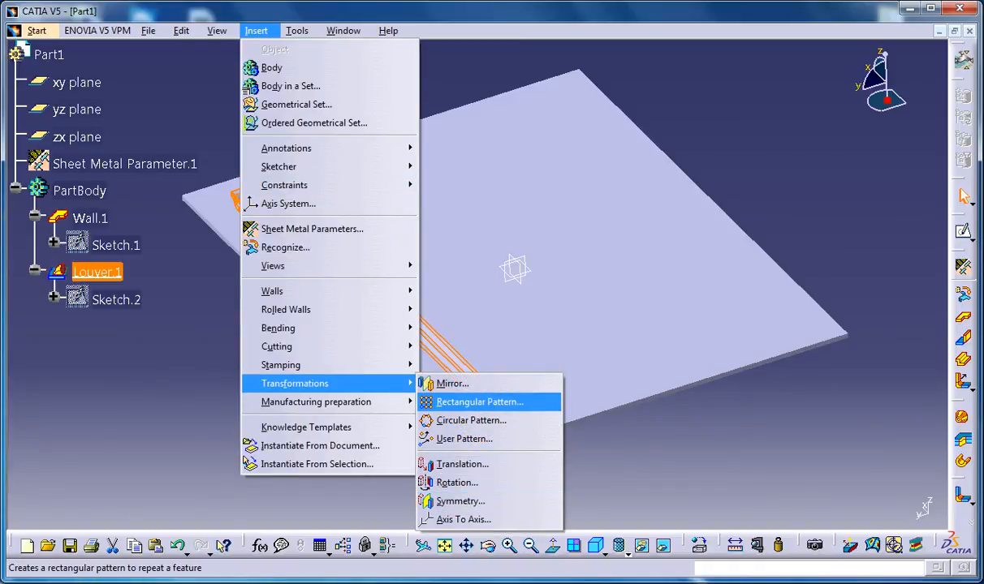
click(479, 402)
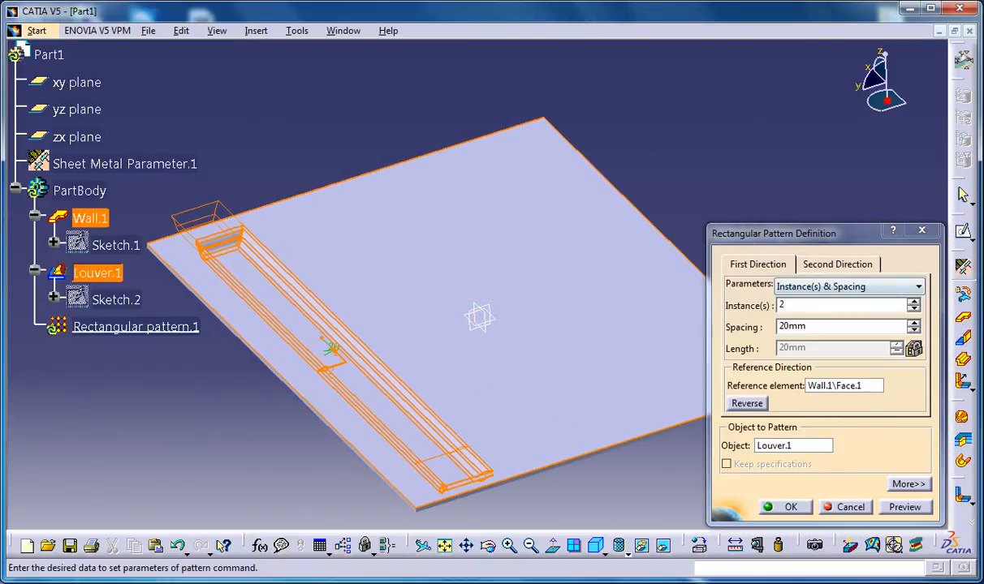
Set the second pattern direction to 4 instances at 41 mm spacing and confirm
click(913, 308)
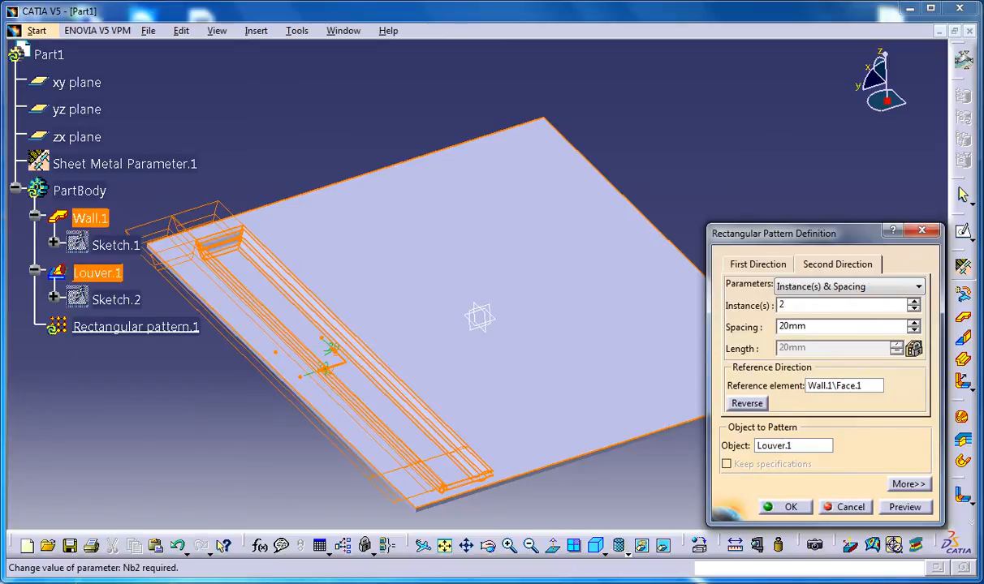
click(914, 301)
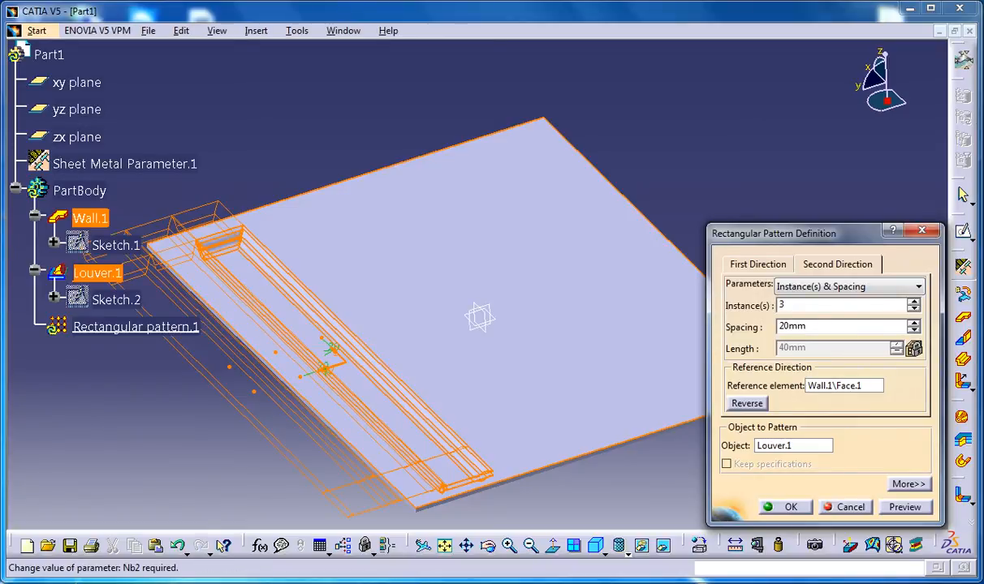
click(913, 322)
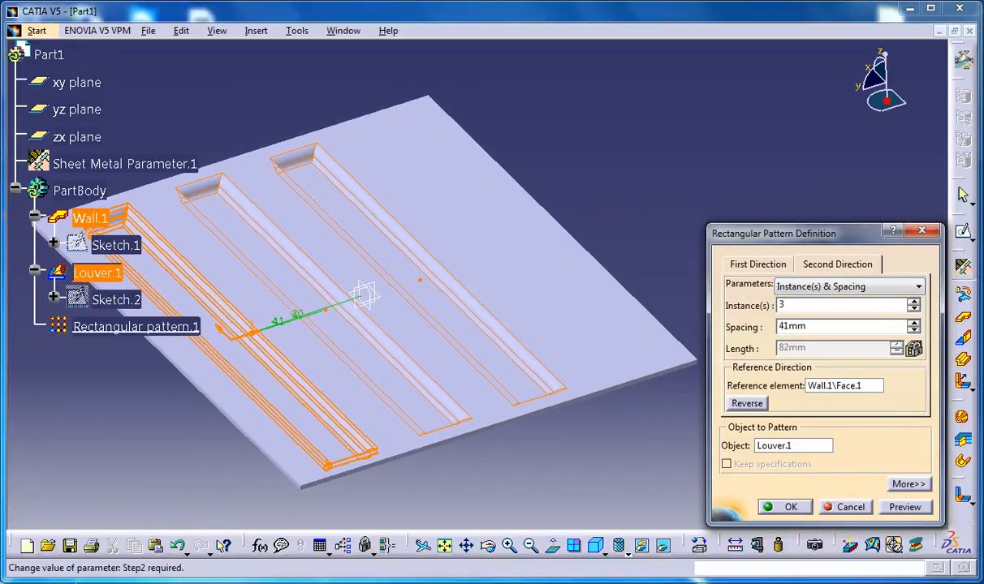
click(912, 301)
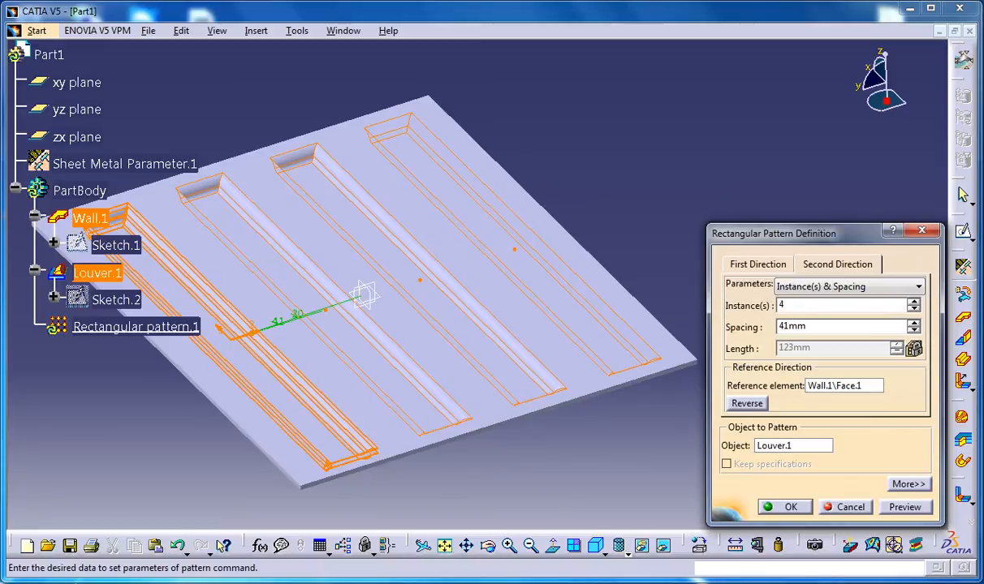
click(784, 506)
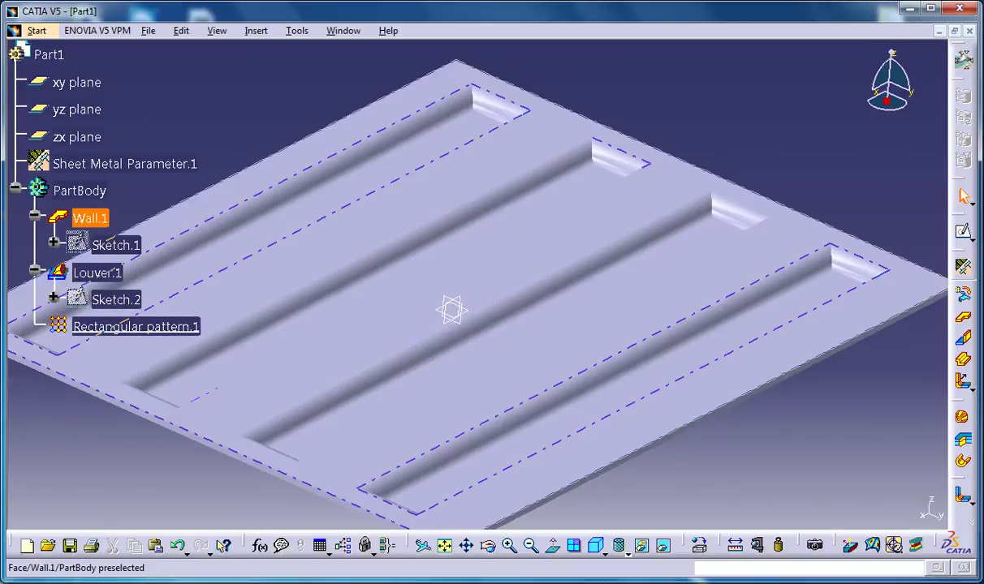
click(134, 326)
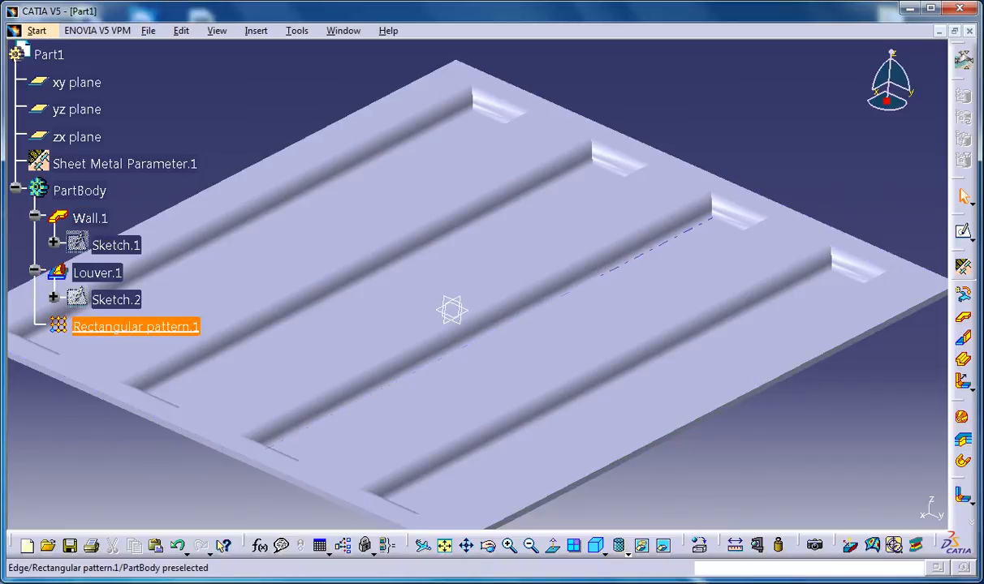